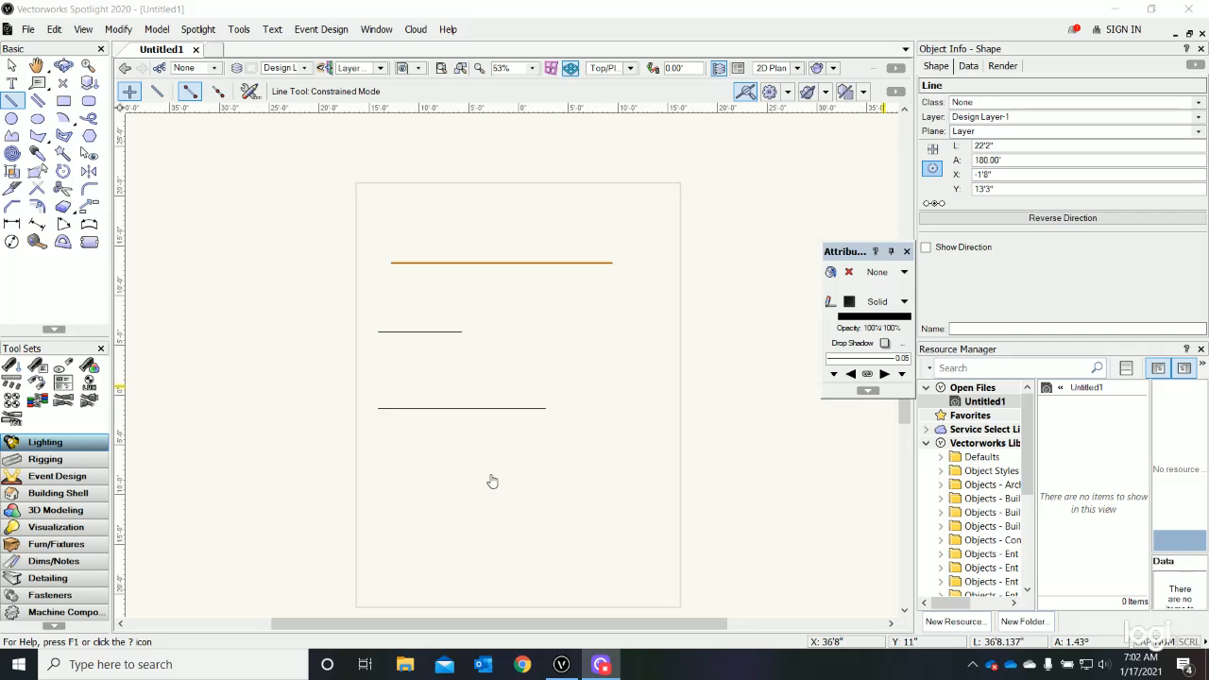
mouse_move(13, 118)
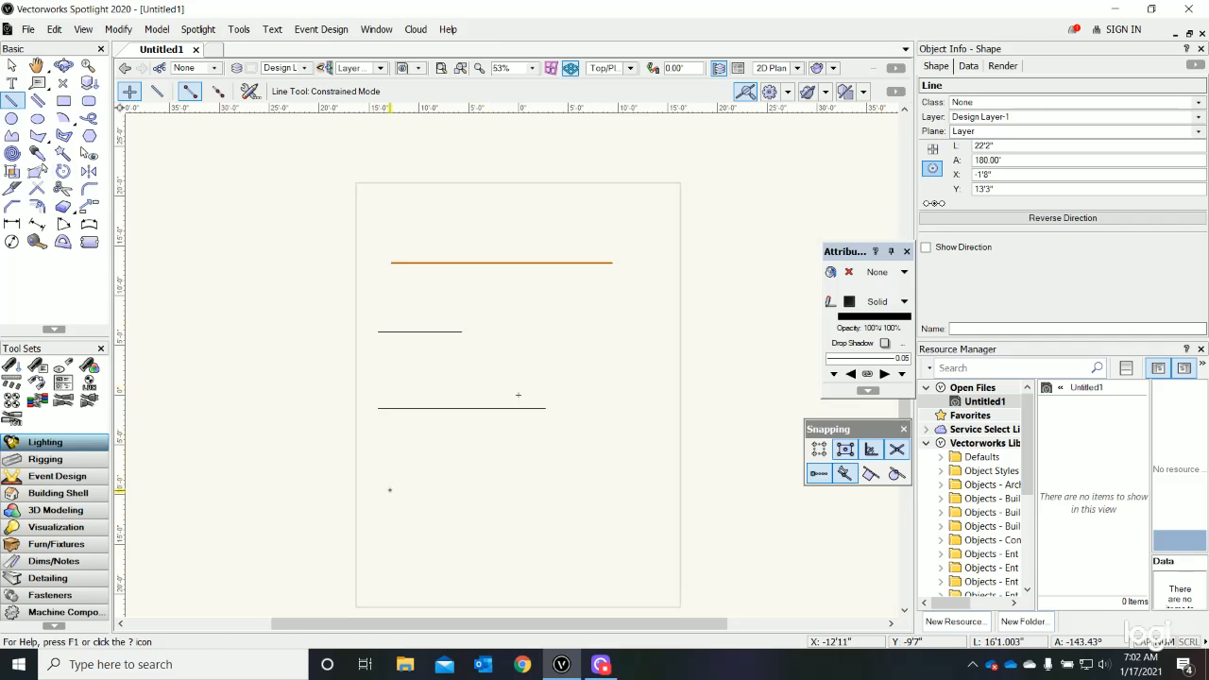
Draw a horizontal line near the page bottom and a 9'6" line at 30° left of the page
drag(389, 491, 530, 490)
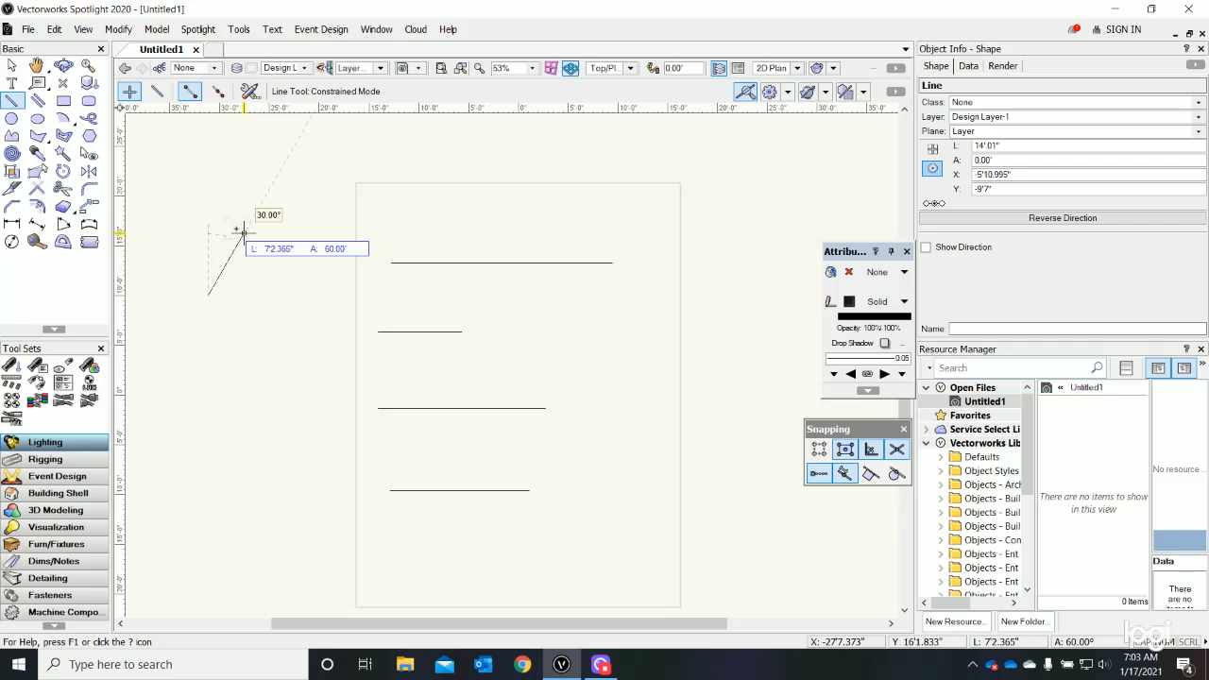
mouse_move(246, 231)
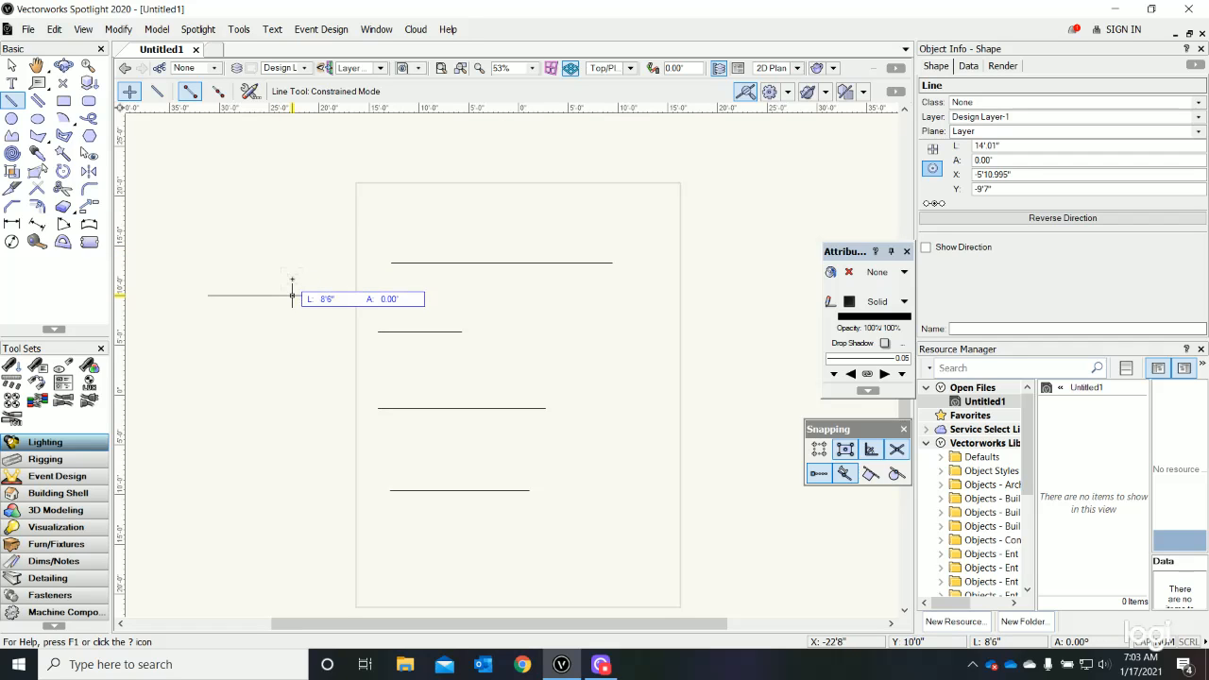
mouse_move(285, 250)
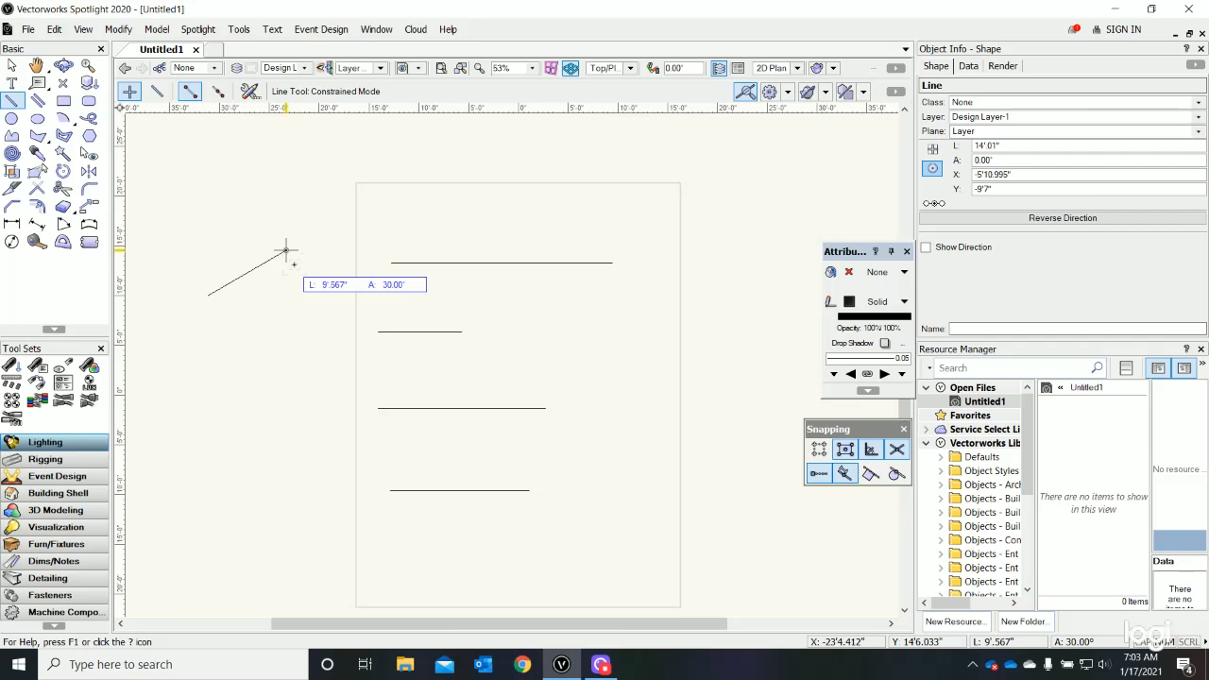
click(286, 253)
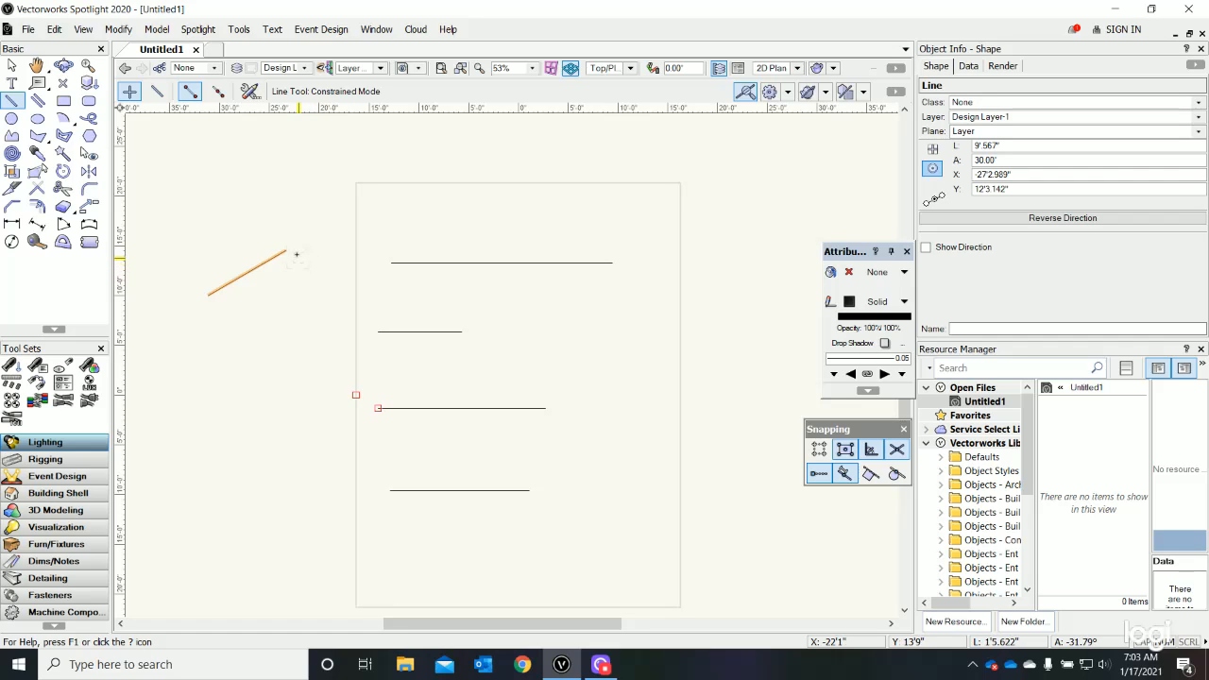
mouse_move(286, 251)
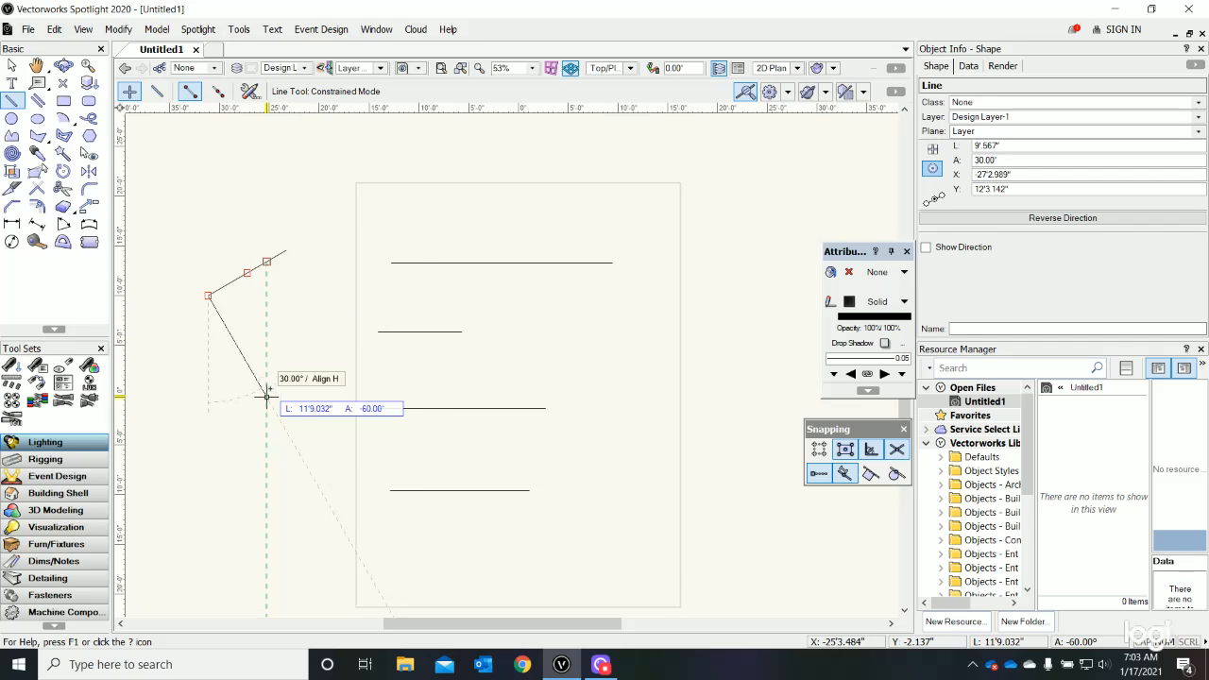
mouse_move(274, 411)
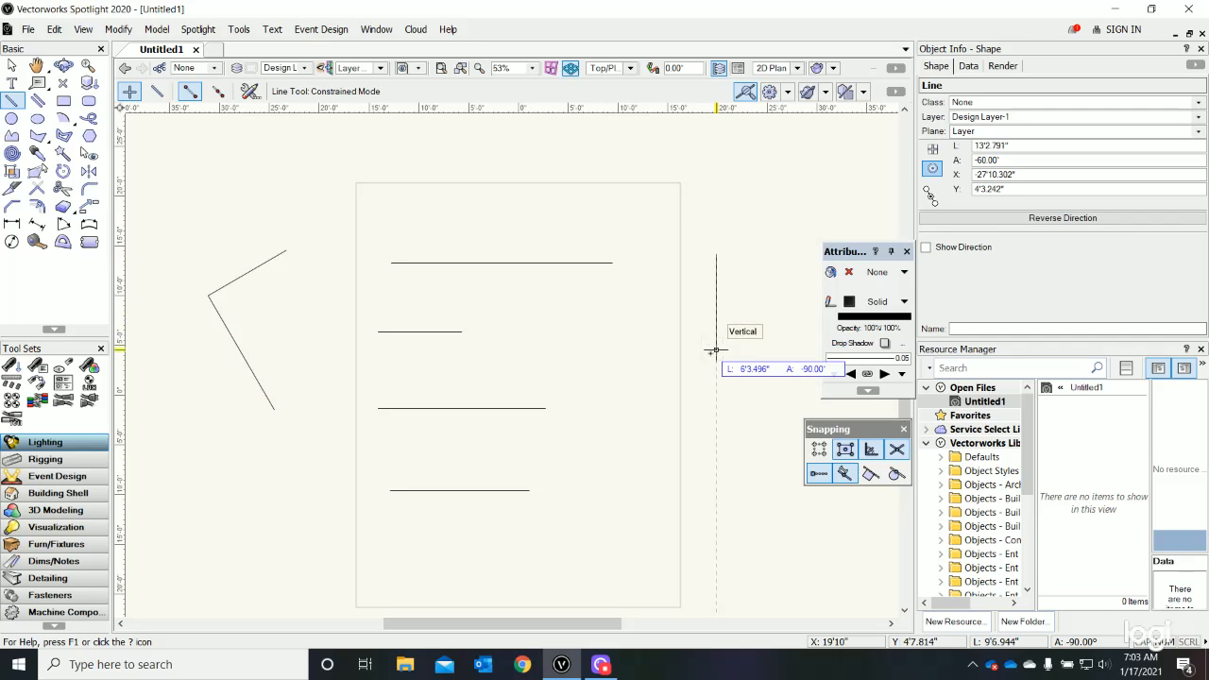
mouse_move(766, 340)
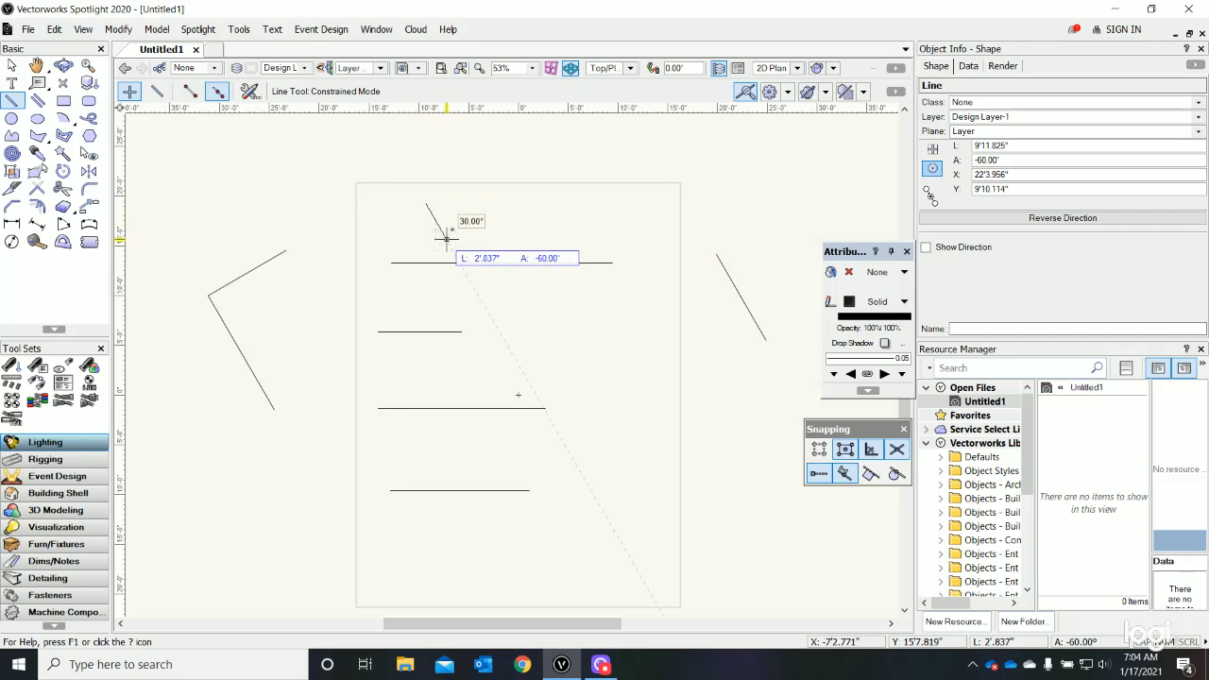
mouse_move(428, 234)
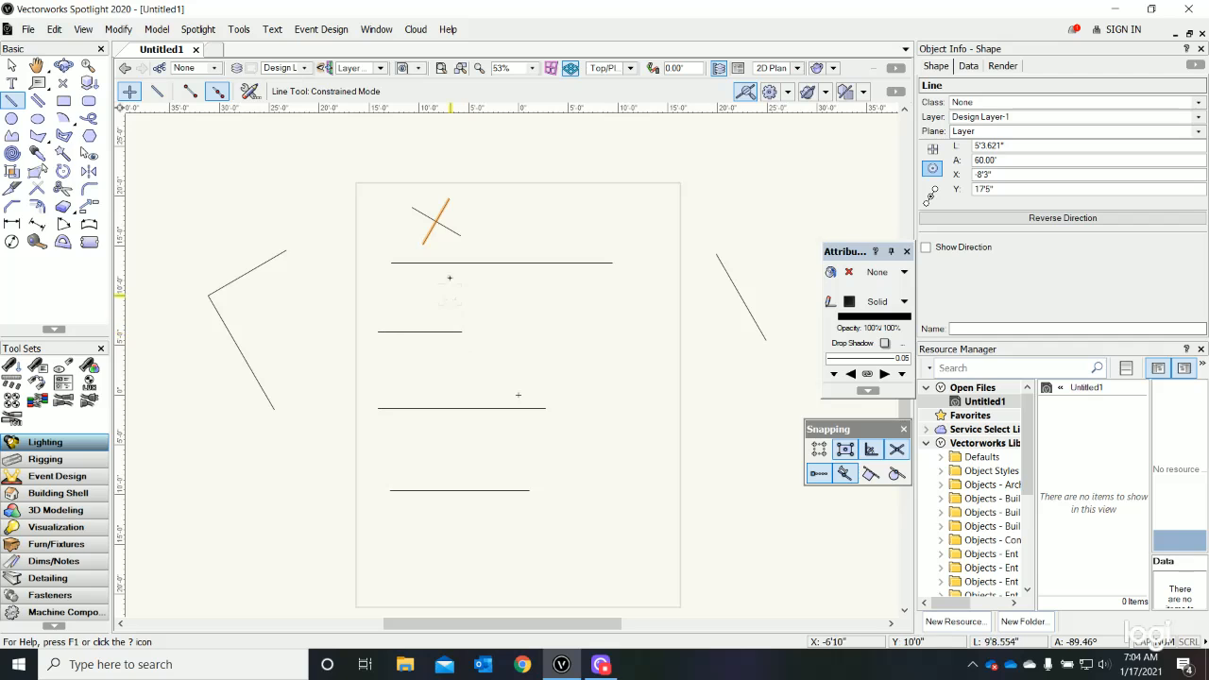
mouse_move(234, 196)
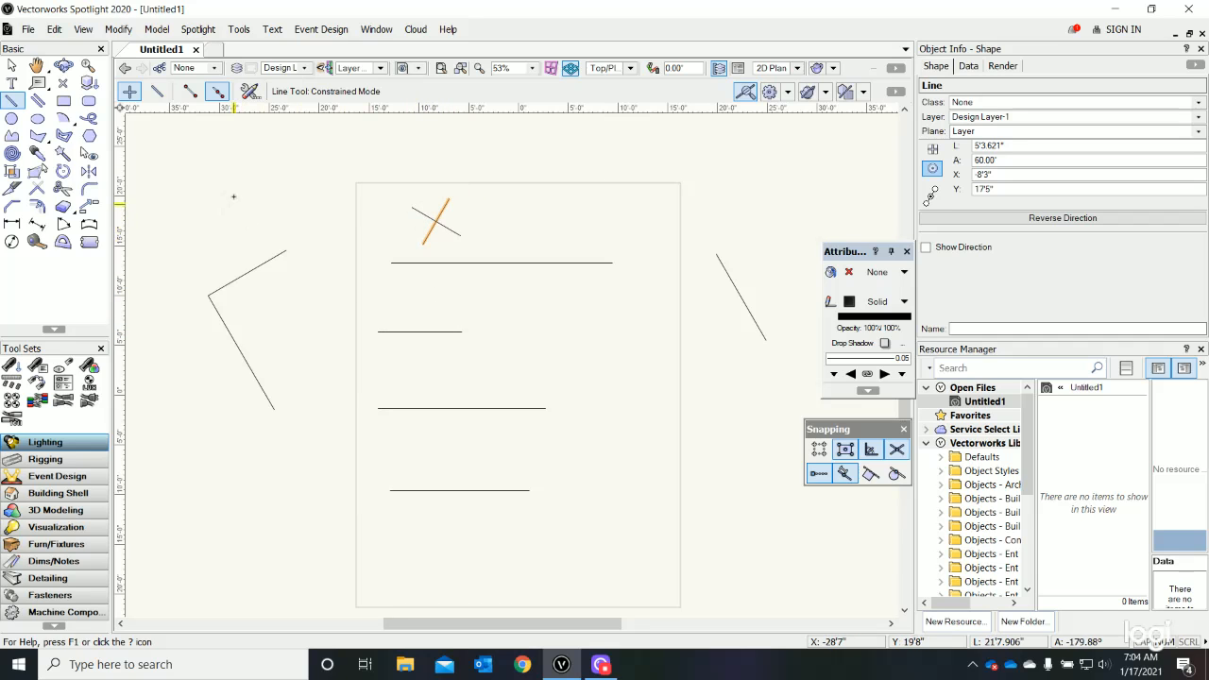
mouse_move(233, 198)
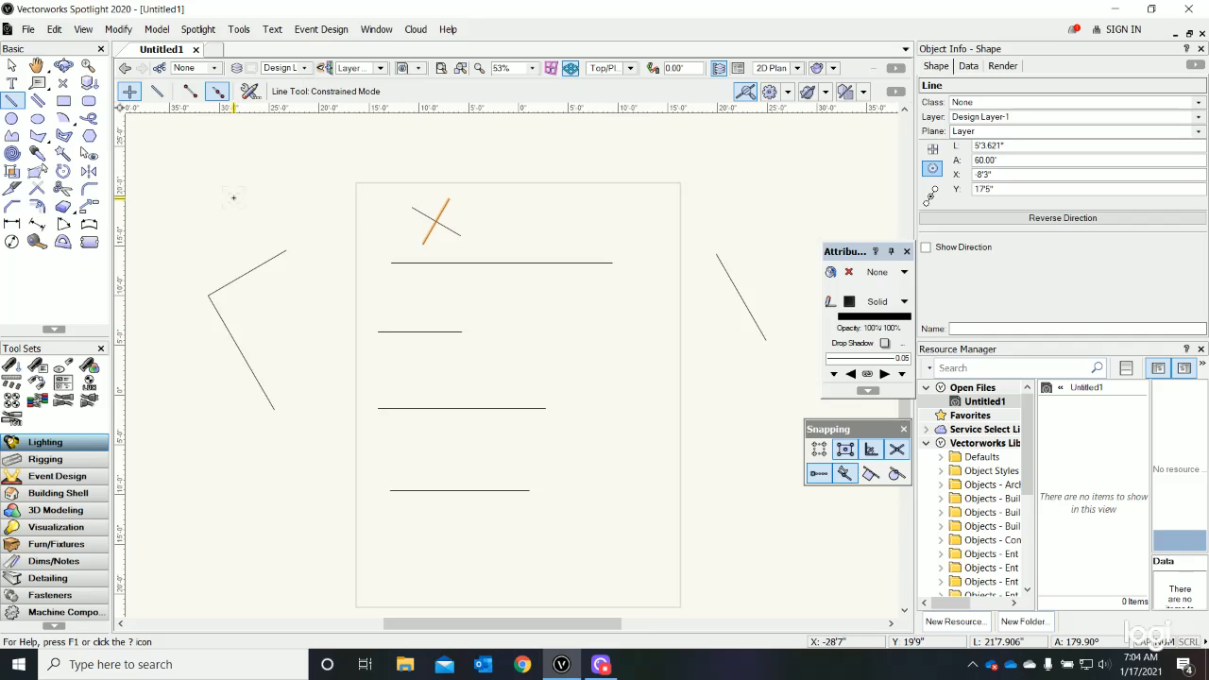